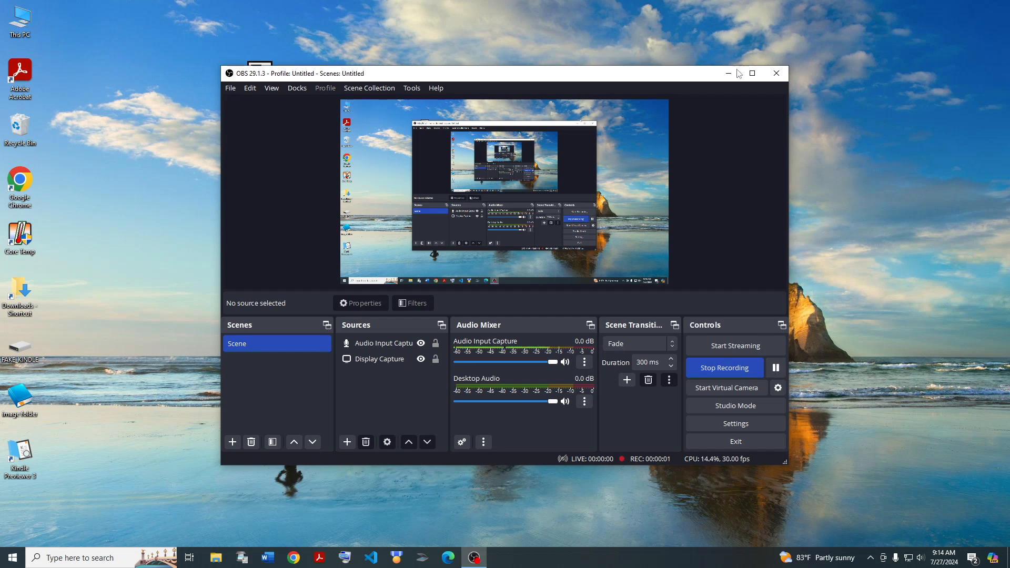
pyautogui.moveTo(729, 72)
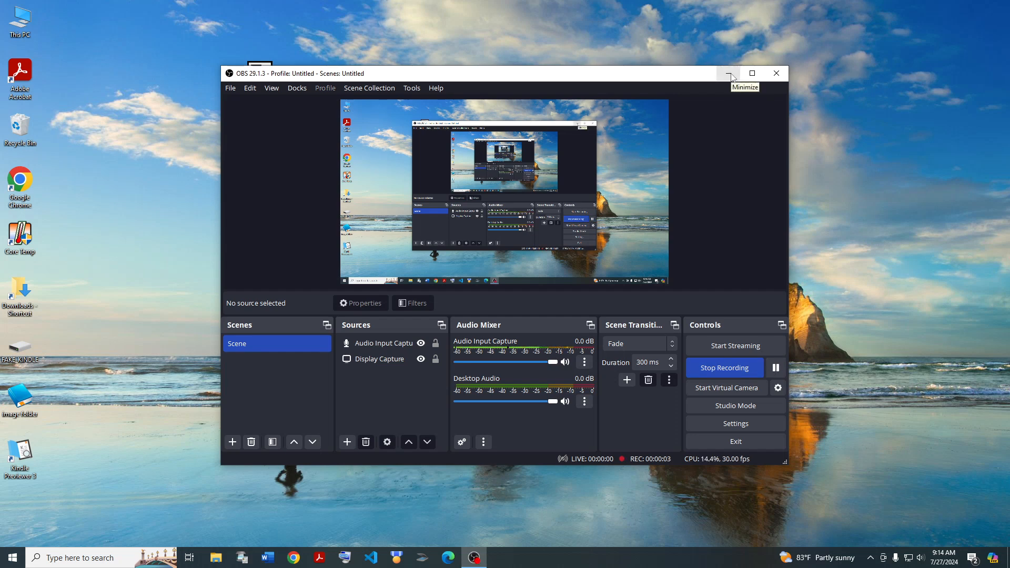
# Step: Minimize the OBS Studio window so the desktop shows while recording continues
pyautogui.click(728, 72)
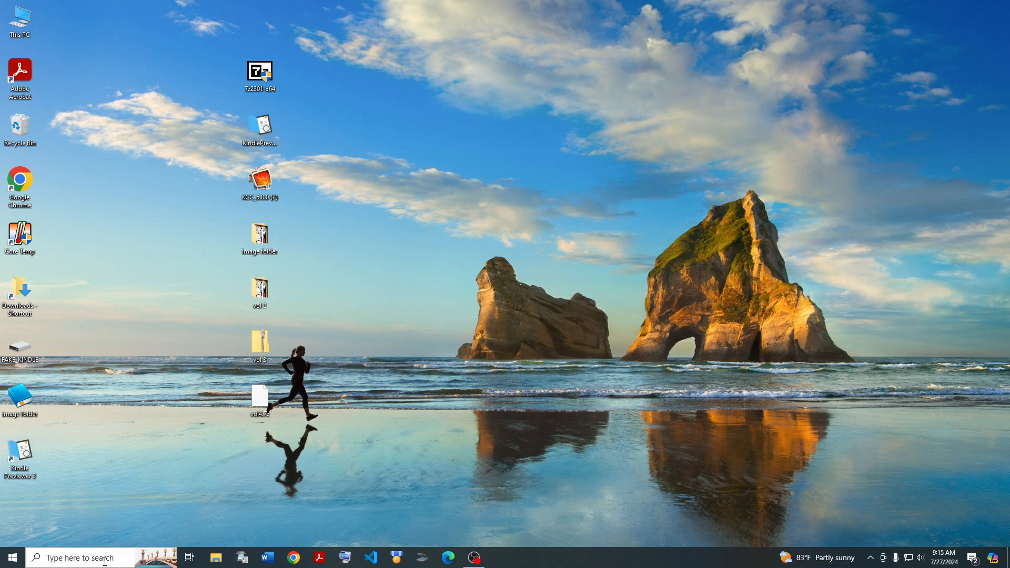
# Step: Search 'kindle' and open the file location of Kindle Previewer 3
pyautogui.write('kindle pre')
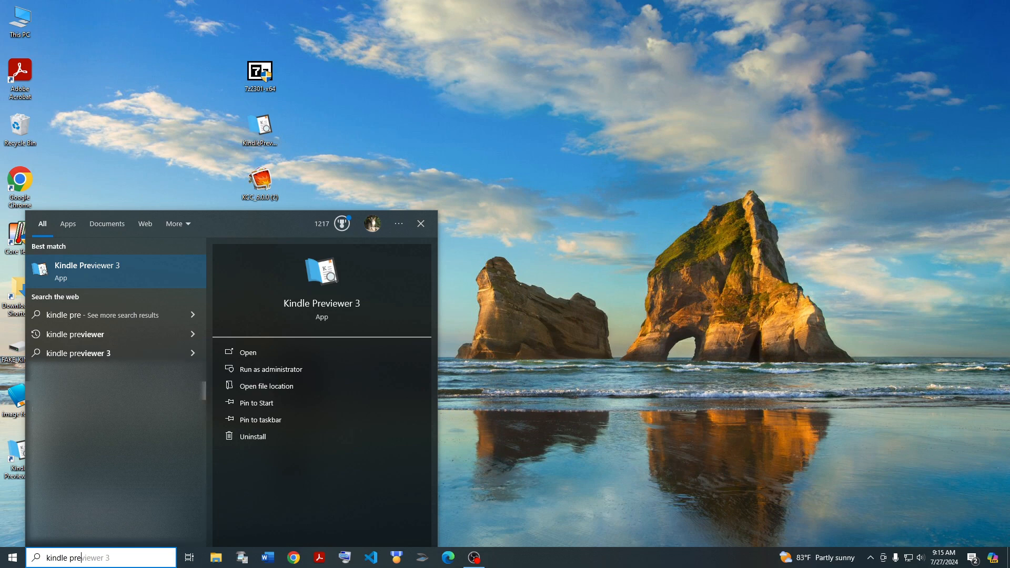
pyautogui.rightClick(87, 271)
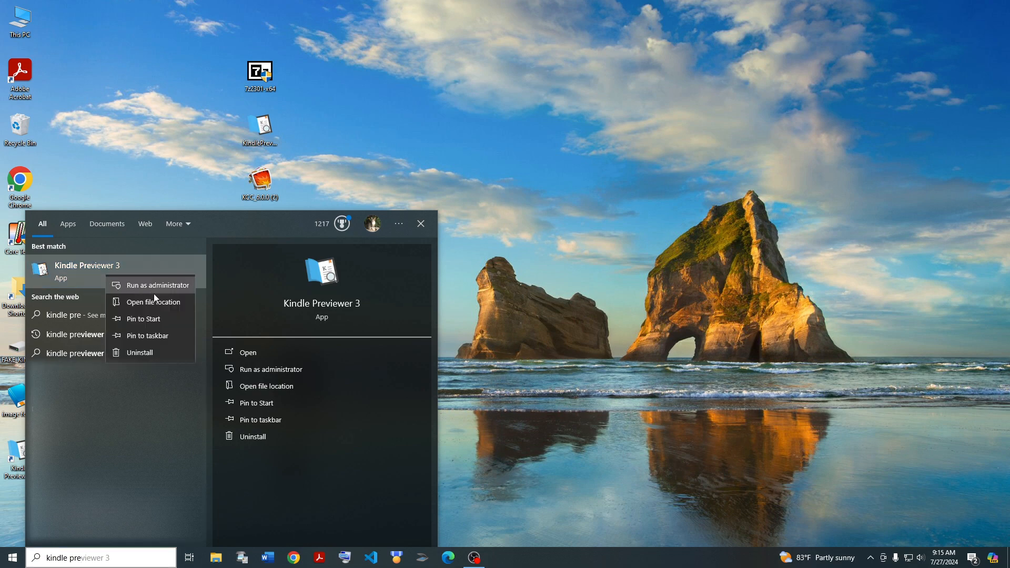
pyautogui.click(153, 302)
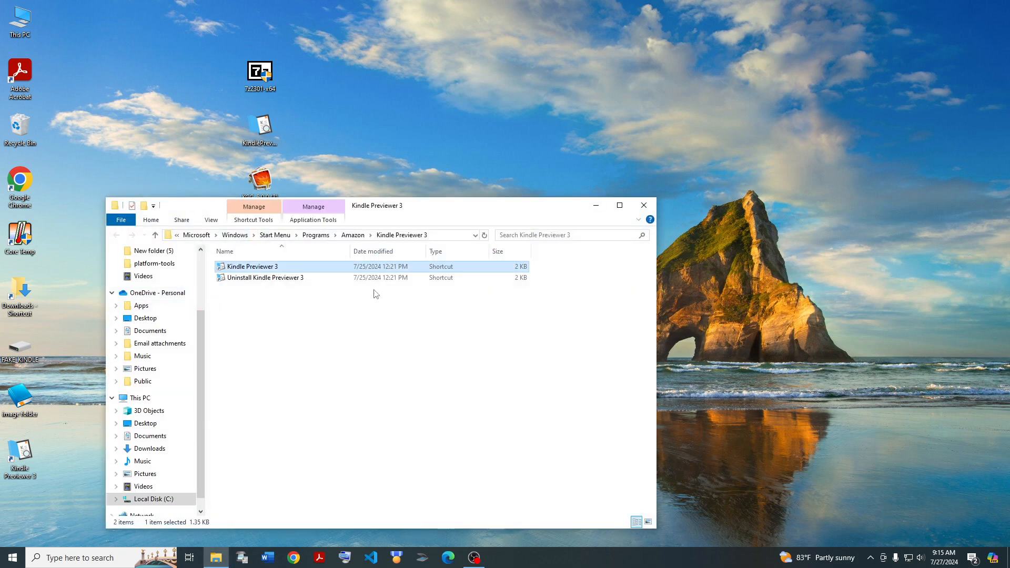
# Step: Go to Kindle Previewer 3's install folder, into lib\fc\bin, and select kindlegen
pyautogui.rightClick(250, 267)
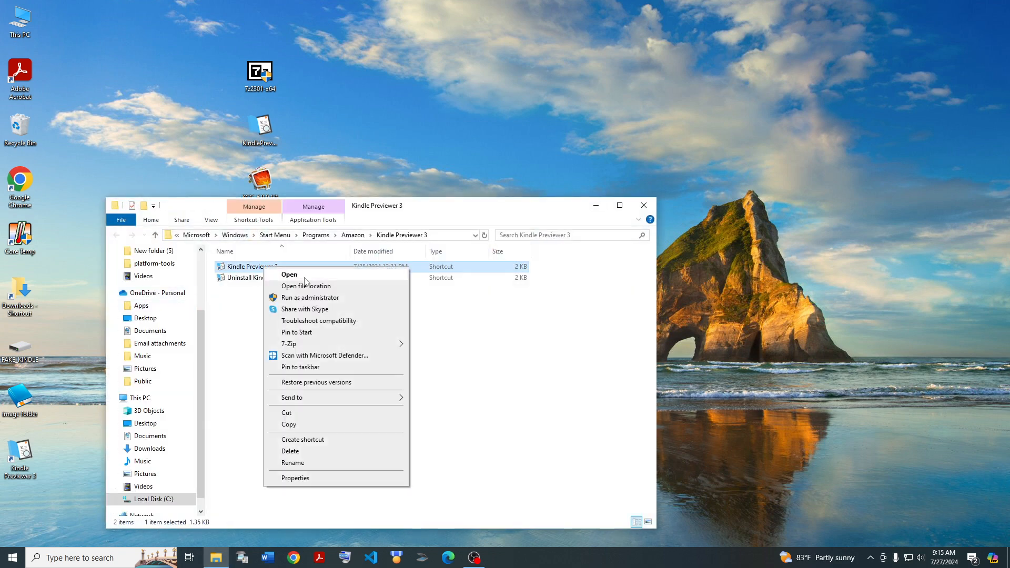
pyautogui.click(306, 287)
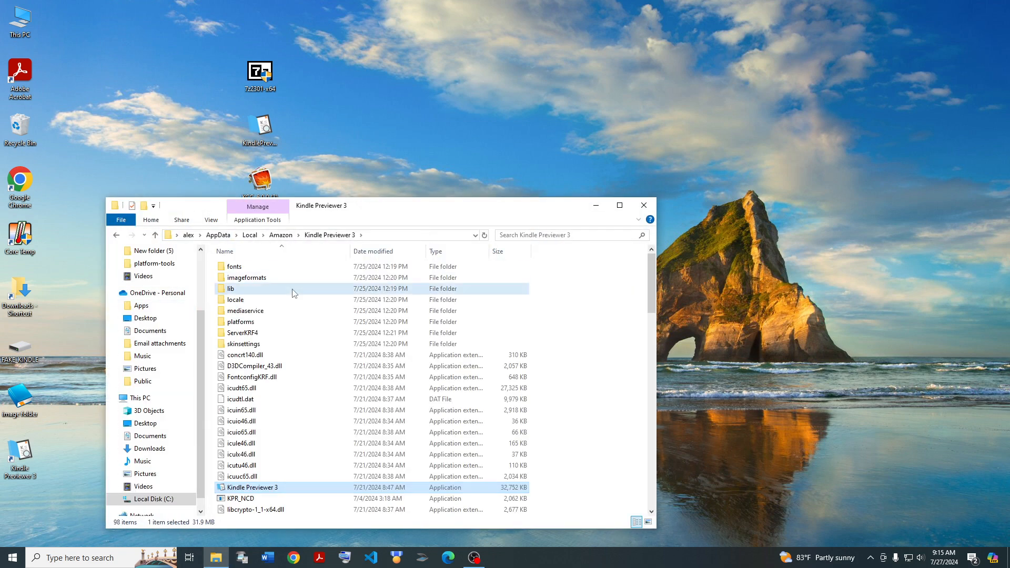
pyautogui.doubleClick(231, 289)
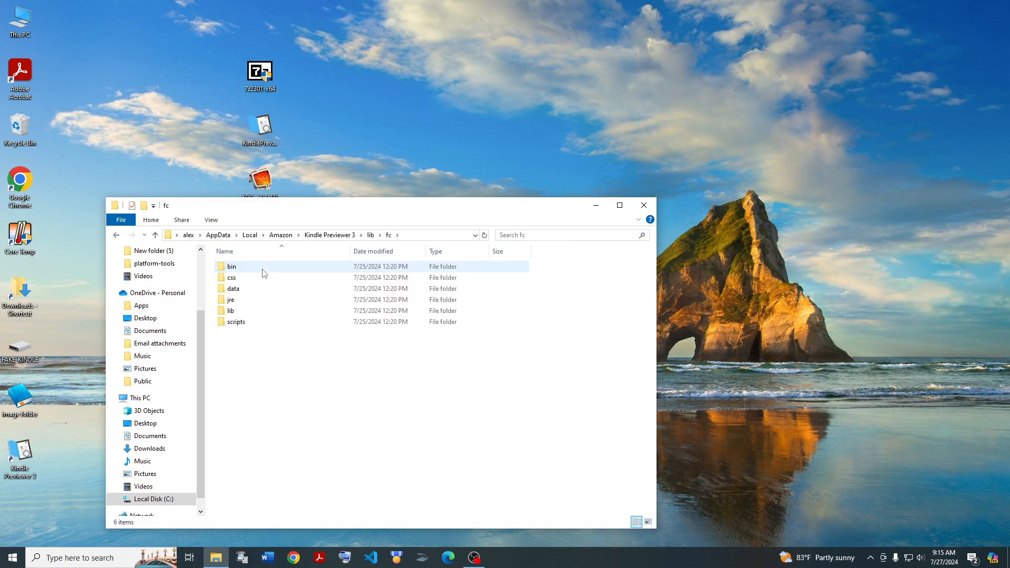
pyautogui.doubleClick(232, 266)
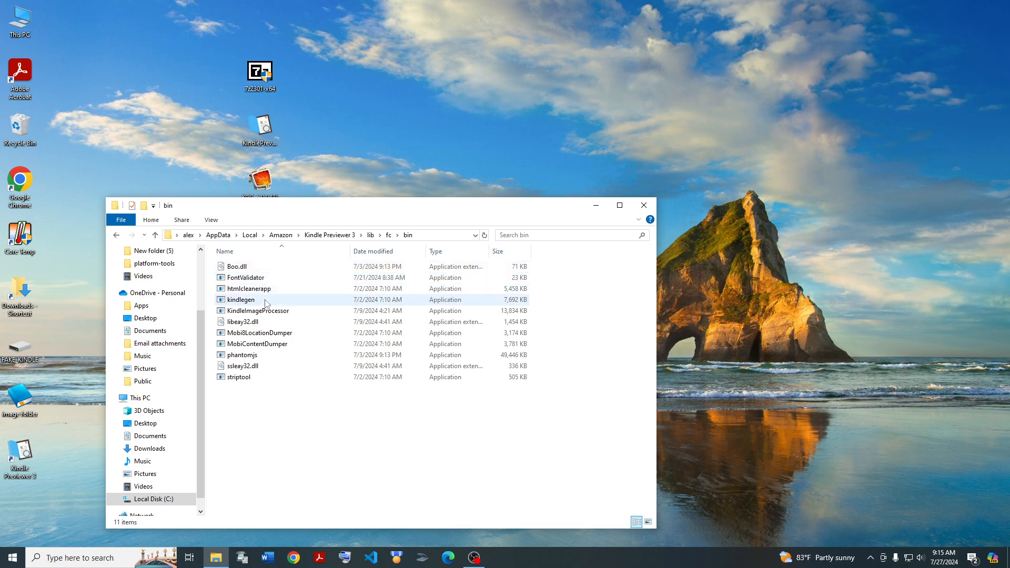
pyautogui.click(240, 300)
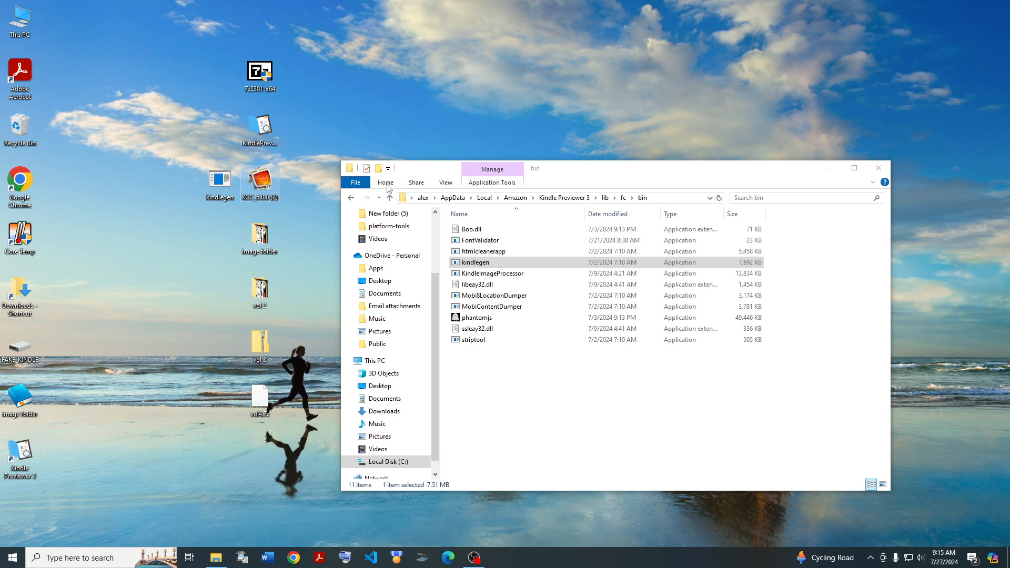
pyautogui.moveTo(292, 188)
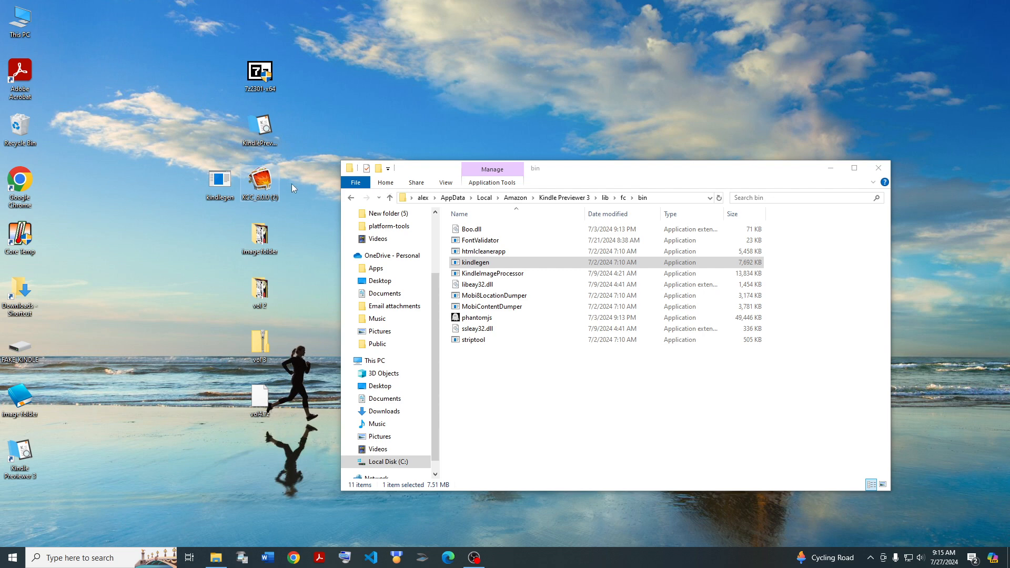
pyautogui.doubleClick(260, 178)
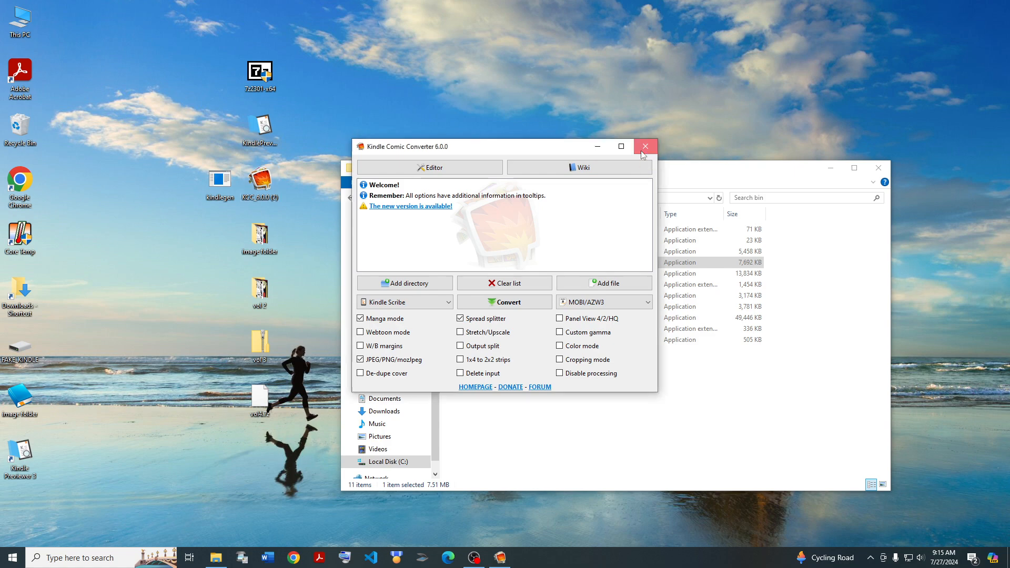
pyautogui.click(645, 146)
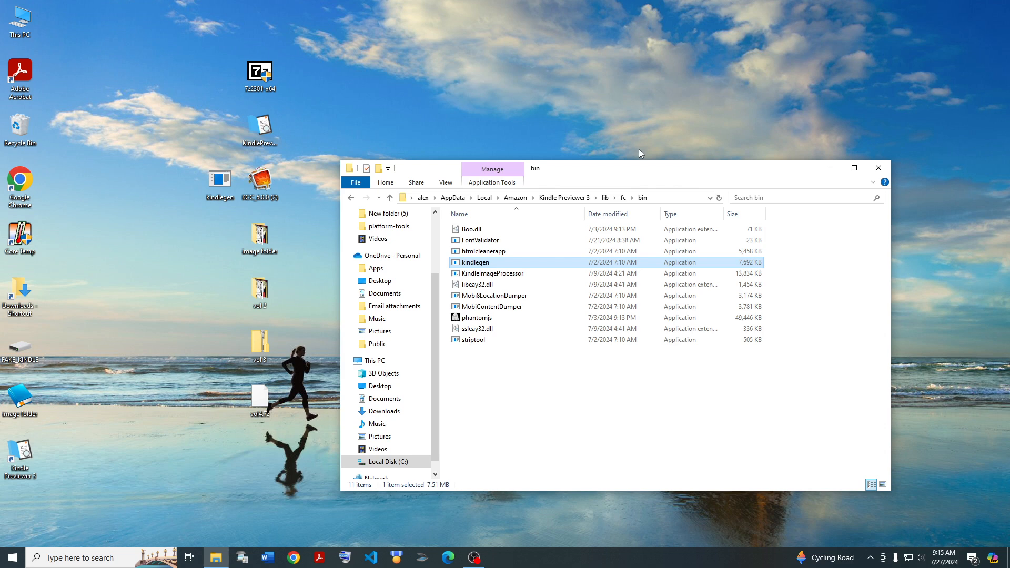